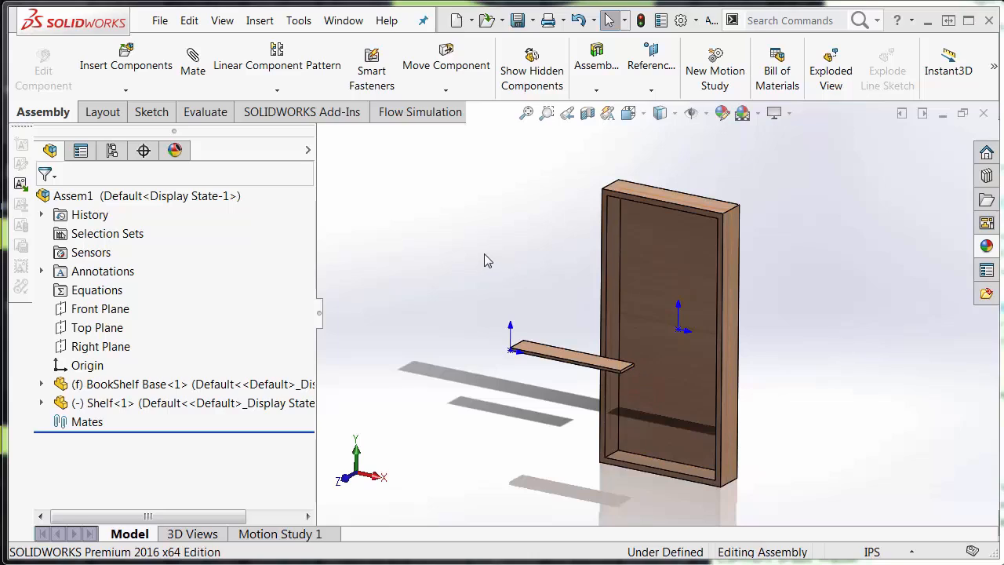
pyautogui.moveTo(445, 248)
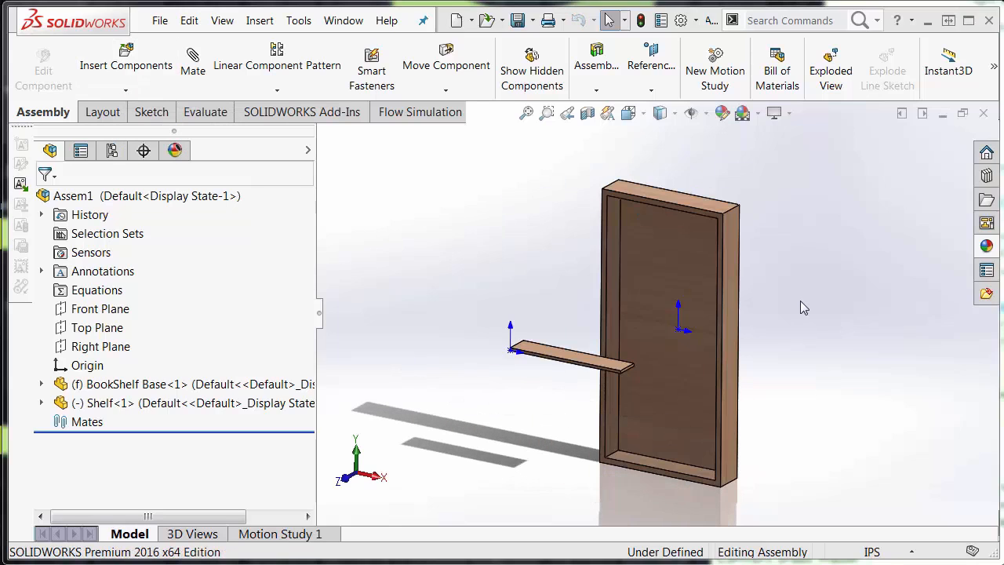
pyautogui.moveTo(562, 413)
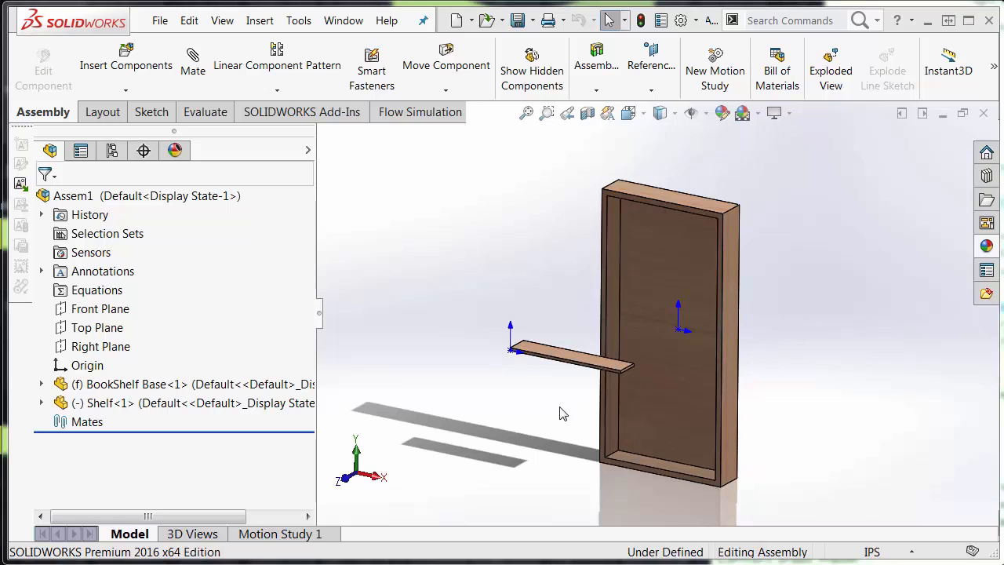
# Mate the shelf top to the frame's inner top face with a 10 in Distance mate.
pyautogui.click(572, 365)
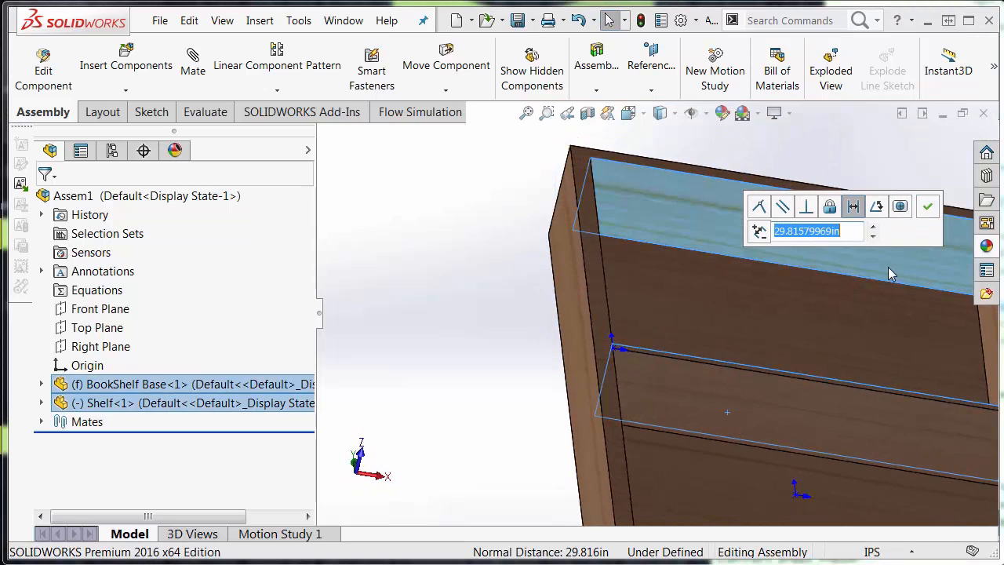
pyautogui.write('10')
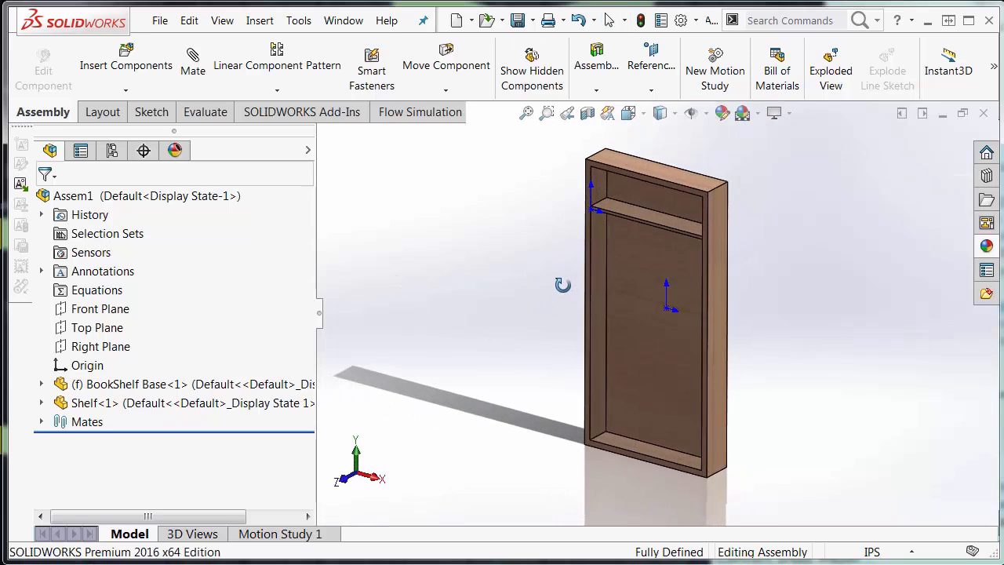
pyautogui.click(132, 384)
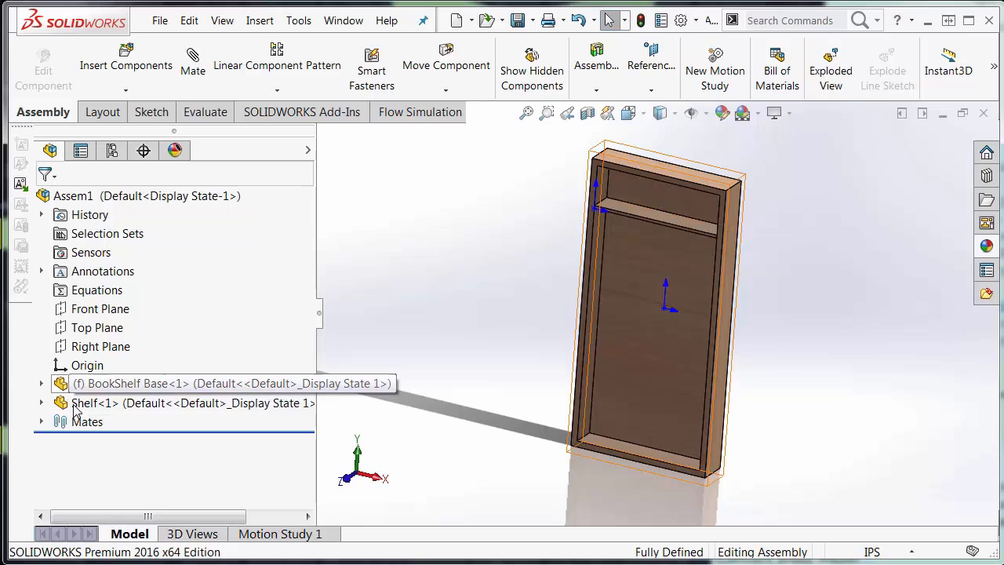
pyautogui.click(94, 402)
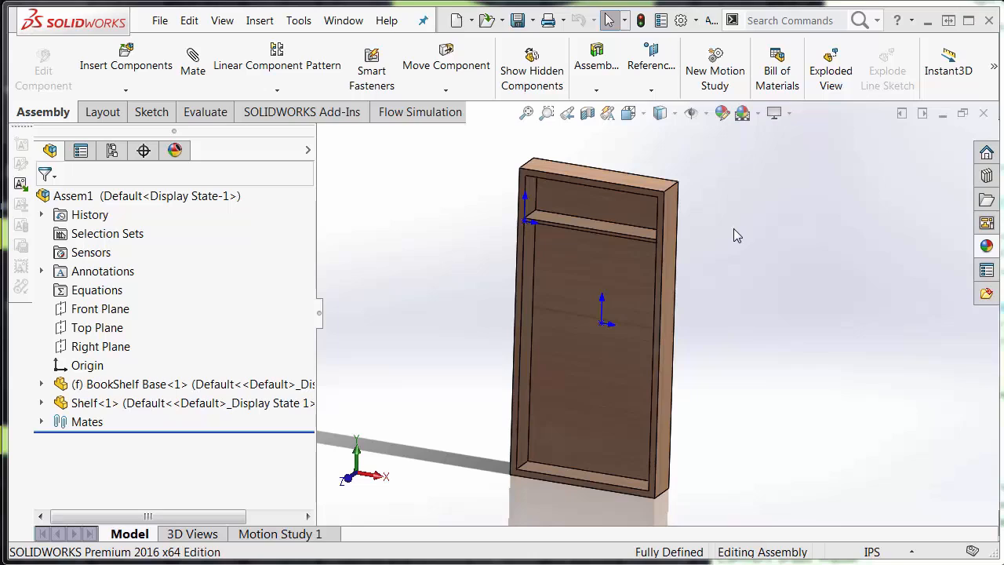
# Start Copy with Mates from Insert Components and select the shelf as the component.
pyautogui.click(560, 243)
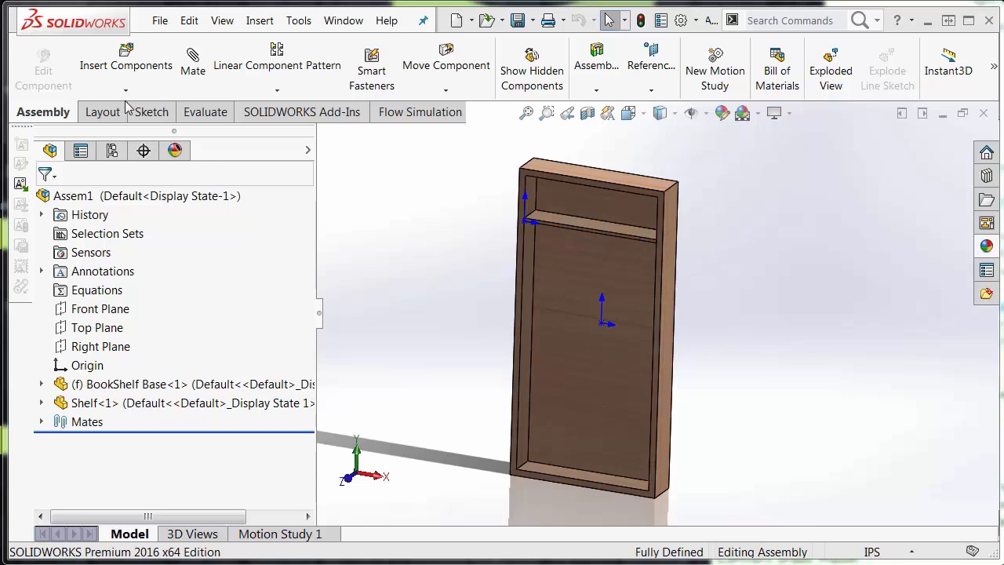
pyautogui.click(125, 90)
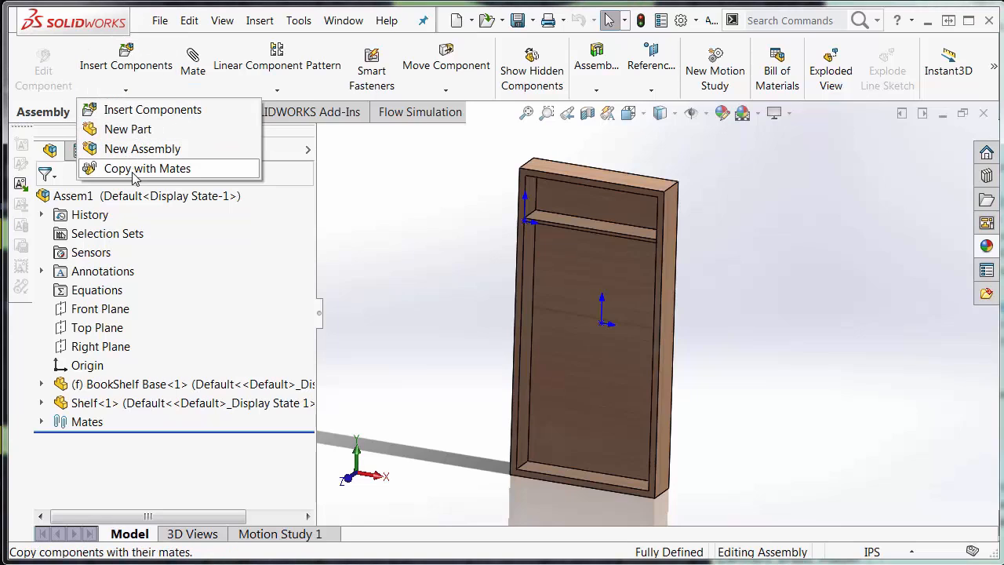
pyautogui.click(147, 168)
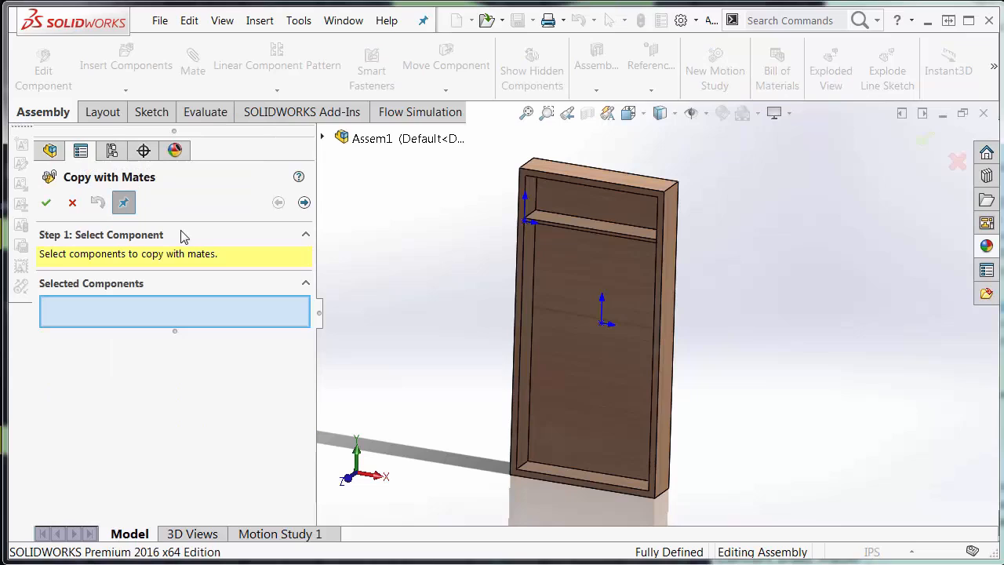
pyautogui.moveTo(240, 323)
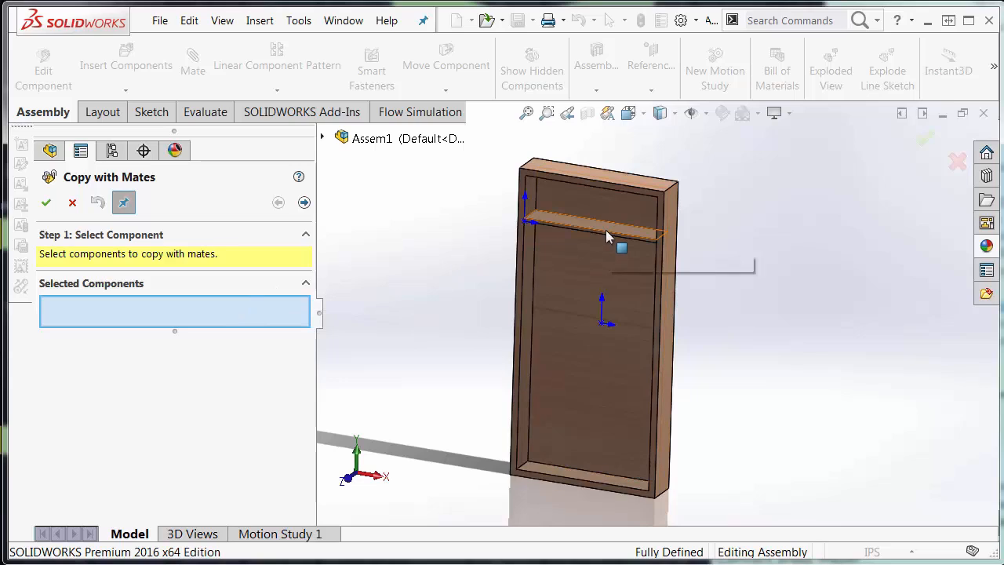
pyautogui.moveTo(611, 237)
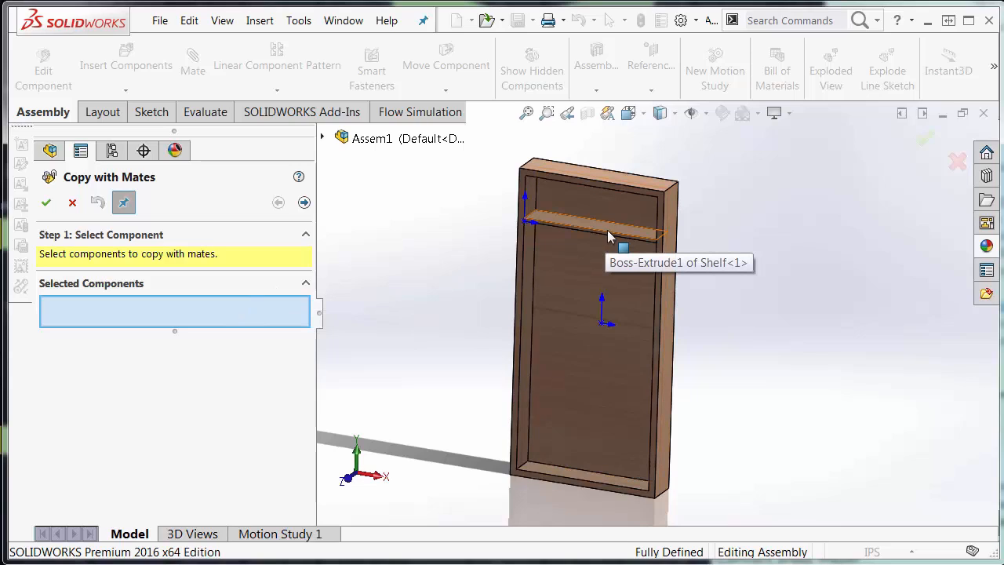
pyautogui.click(603, 227)
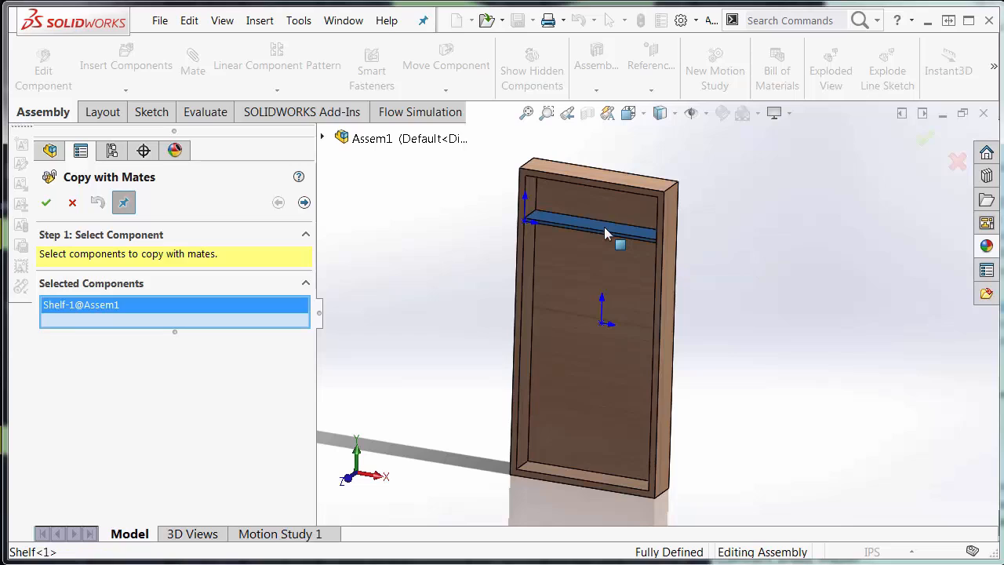
pyautogui.moveTo(476, 243)
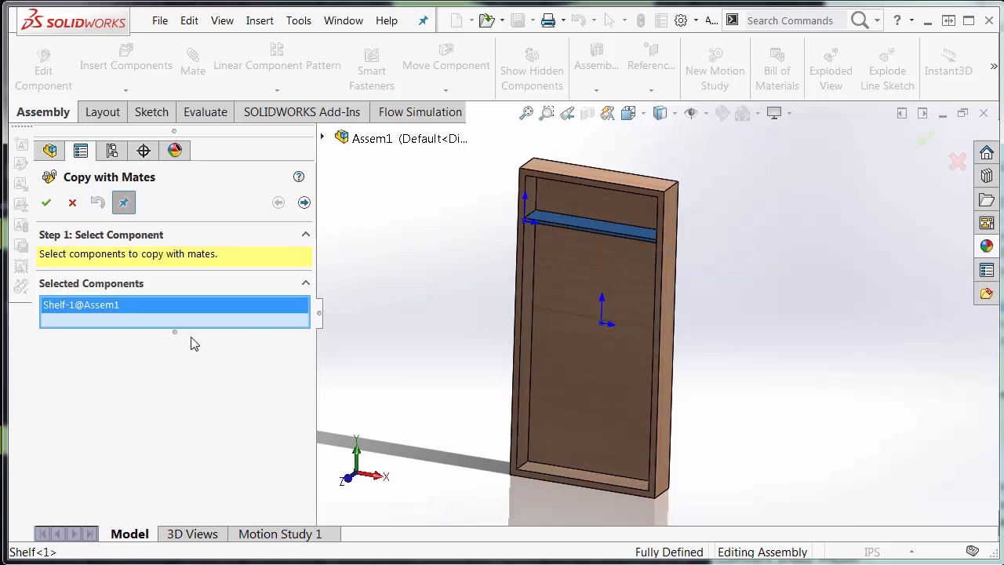
pyautogui.moveTo(207, 325)
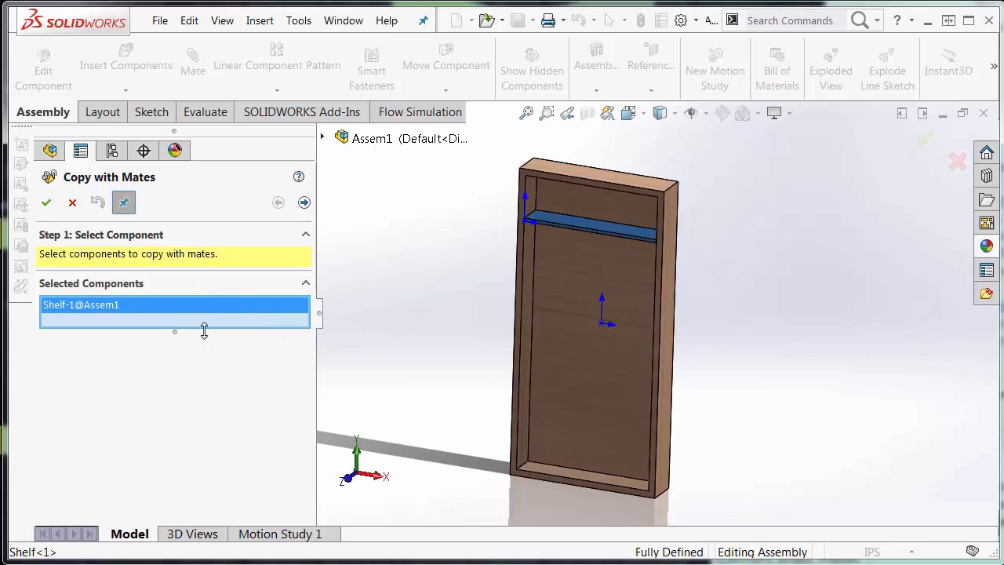
# Use the bookshelf's inner top face as the Distance1 reference, set to 20 in.
pyautogui.click(304, 203)
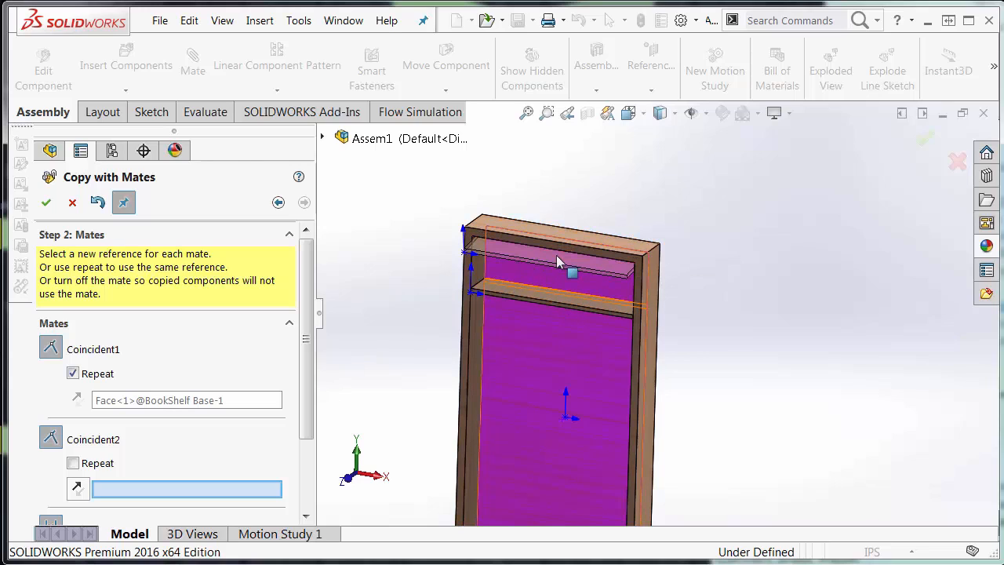
pyautogui.moveTo(619, 312)
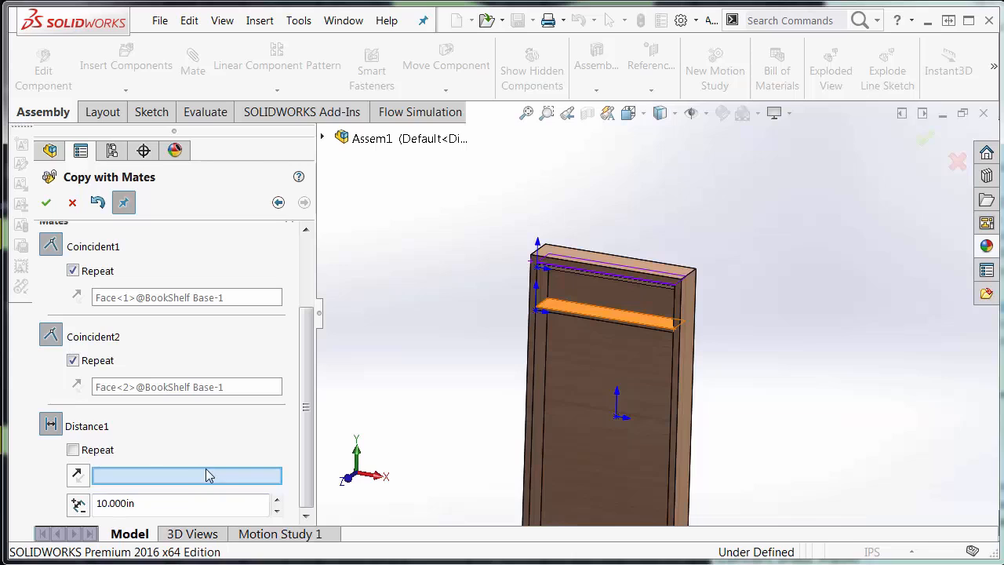
pyautogui.moveTo(483, 370)
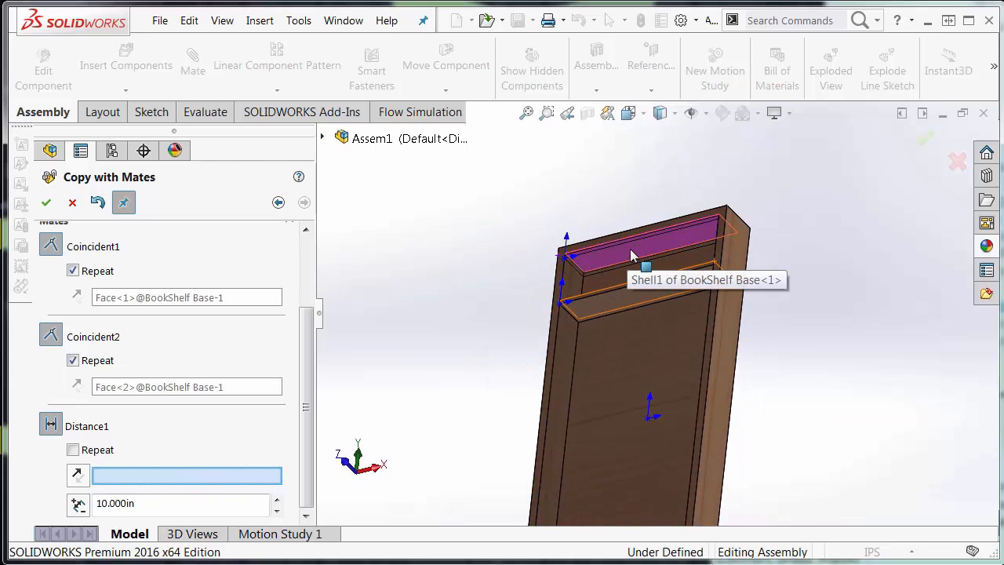
pyautogui.click(641, 247)
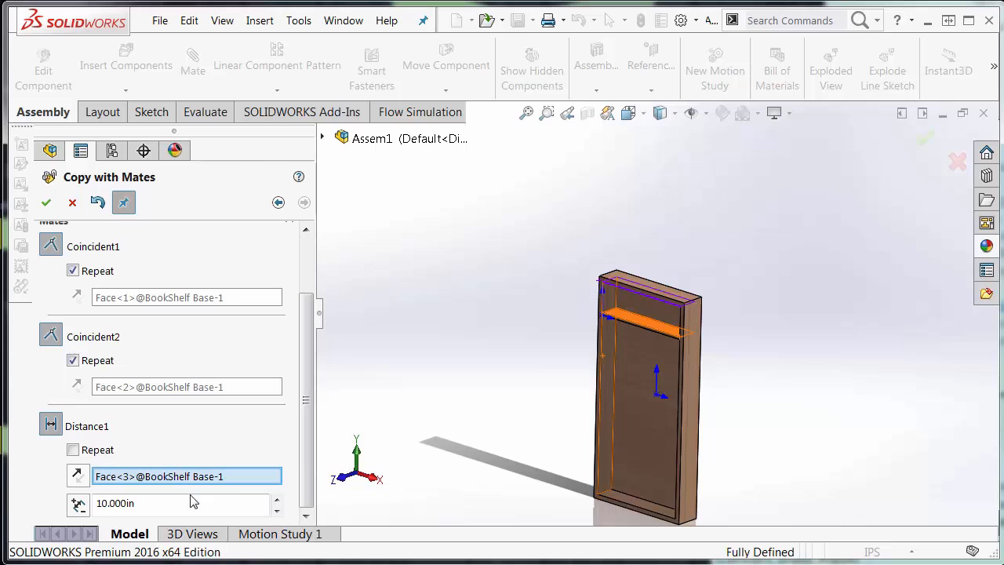
pyautogui.write('20.000in')
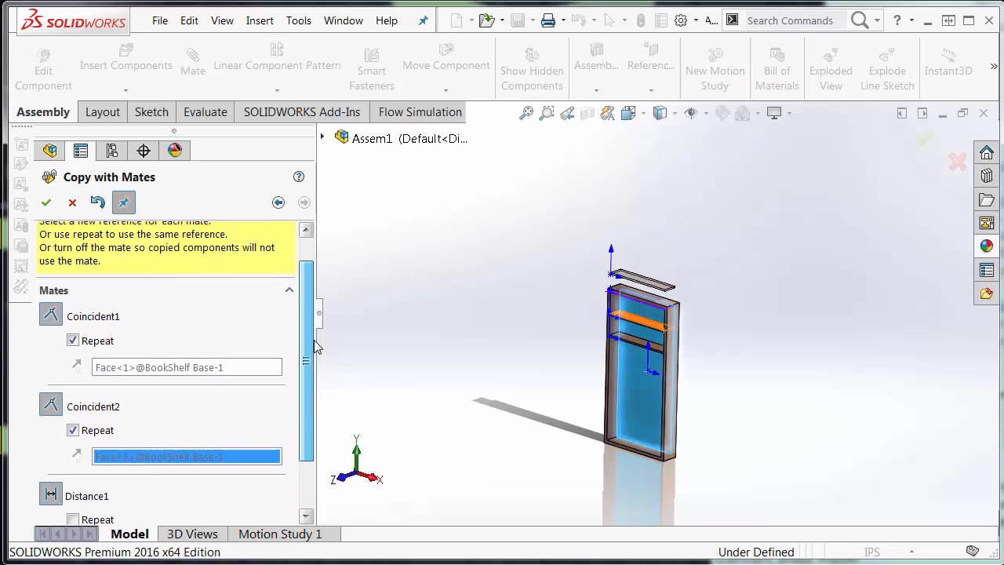
# Reuse the coincident and distance references for further shelf copies, with a 35 in distance.
pyautogui.scroll(-3)
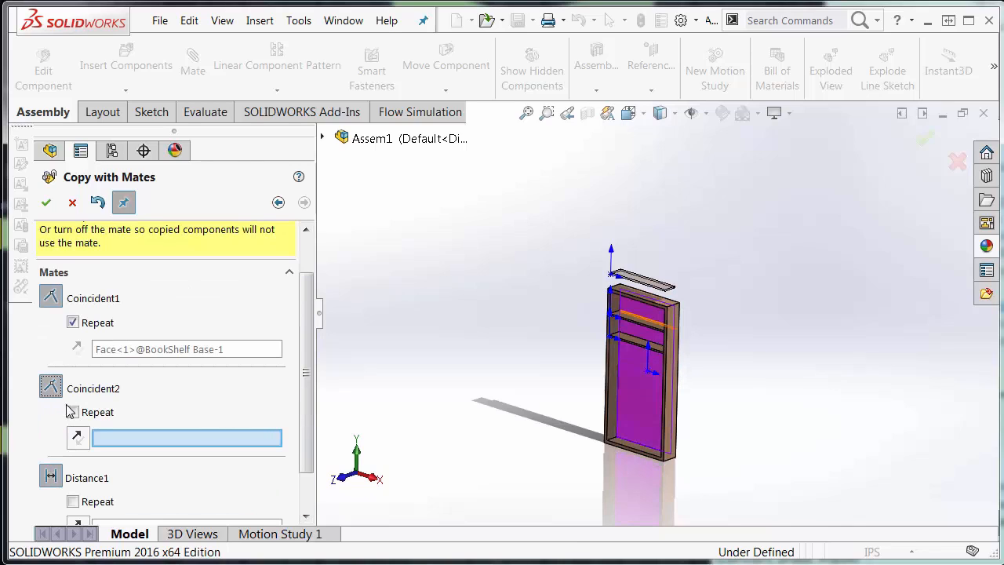
pyautogui.click(643, 320)
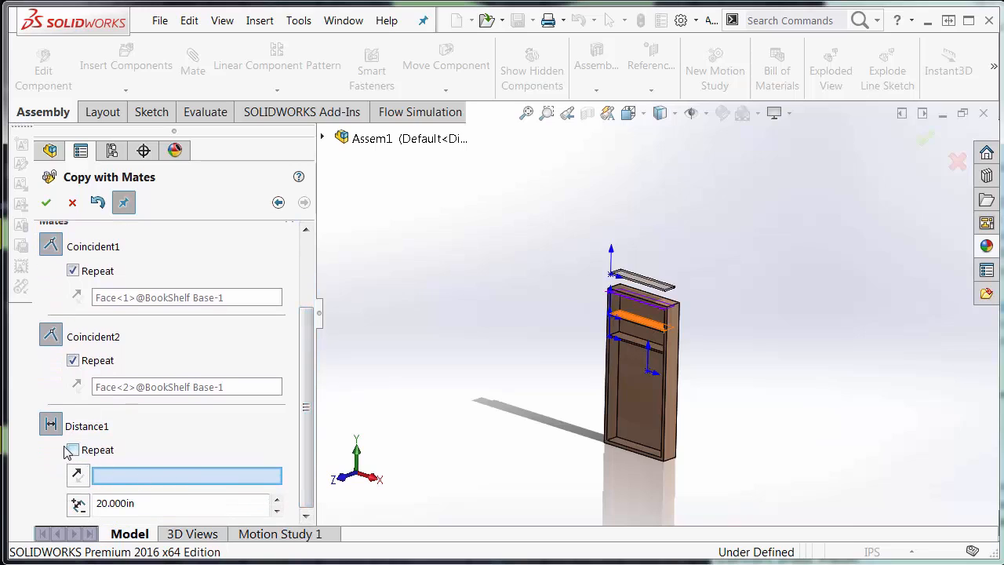
pyautogui.click(72, 449)
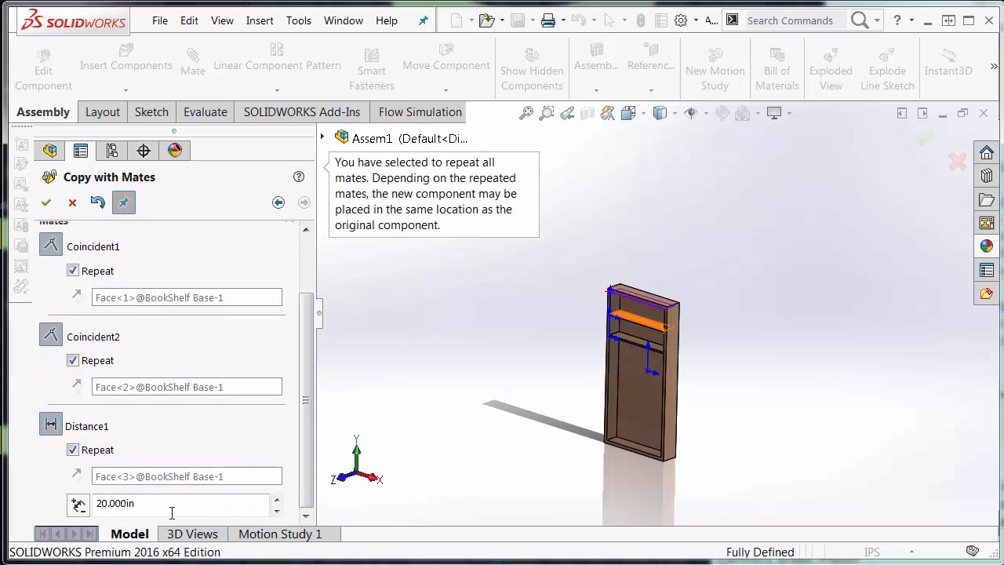
pyautogui.write('35')
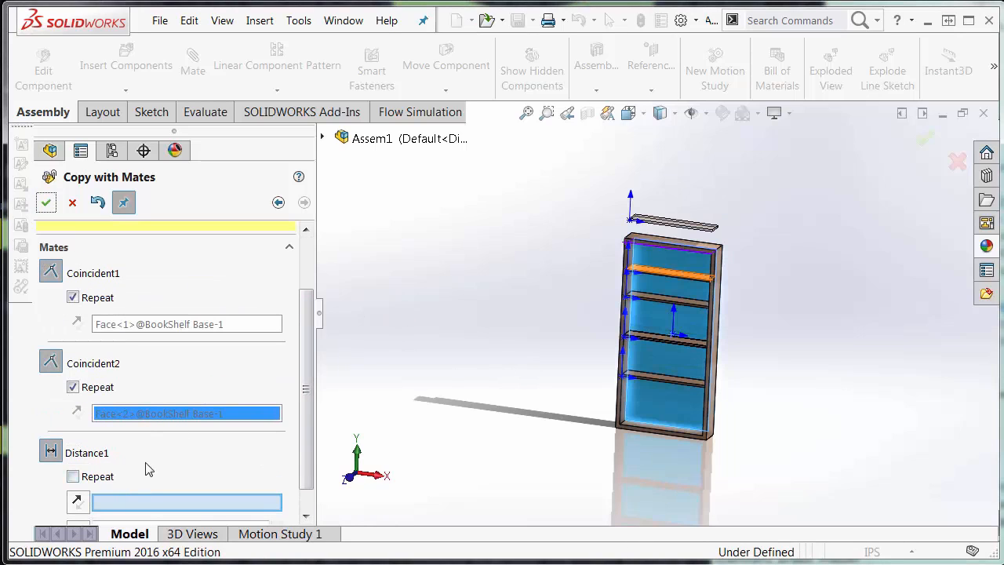
pyautogui.click(72, 476)
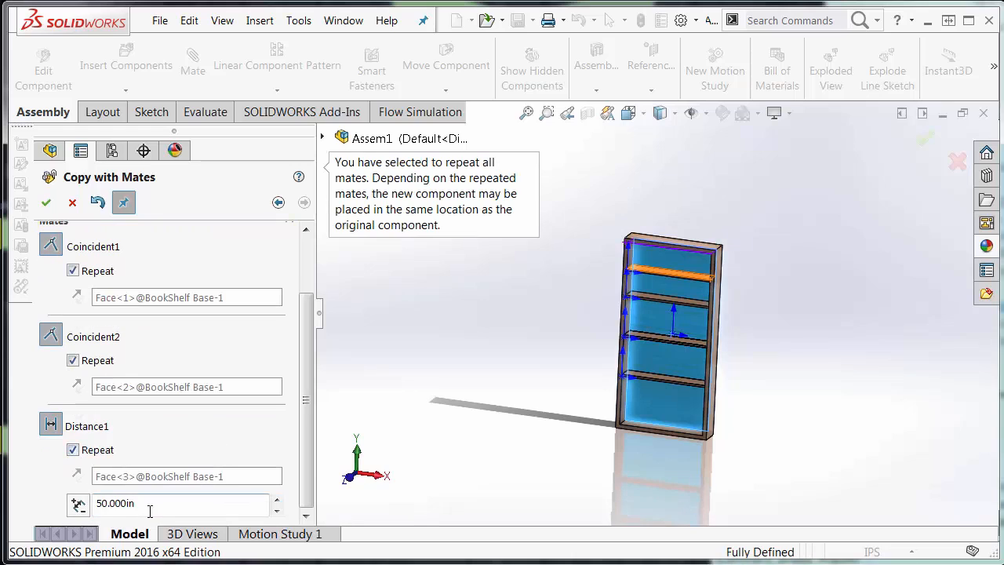
pyautogui.moveTo(78, 505)
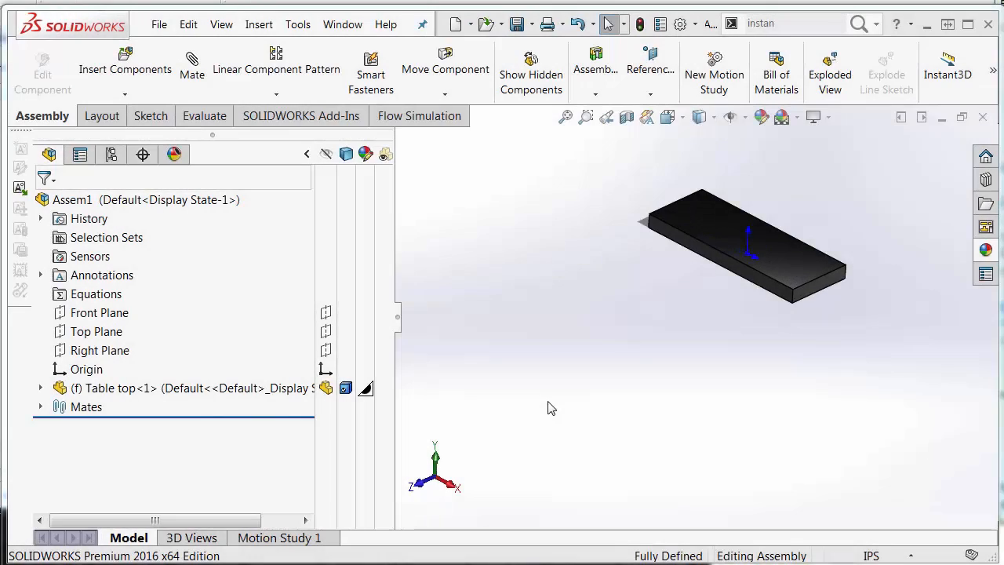
pyautogui.moveTo(606, 333)
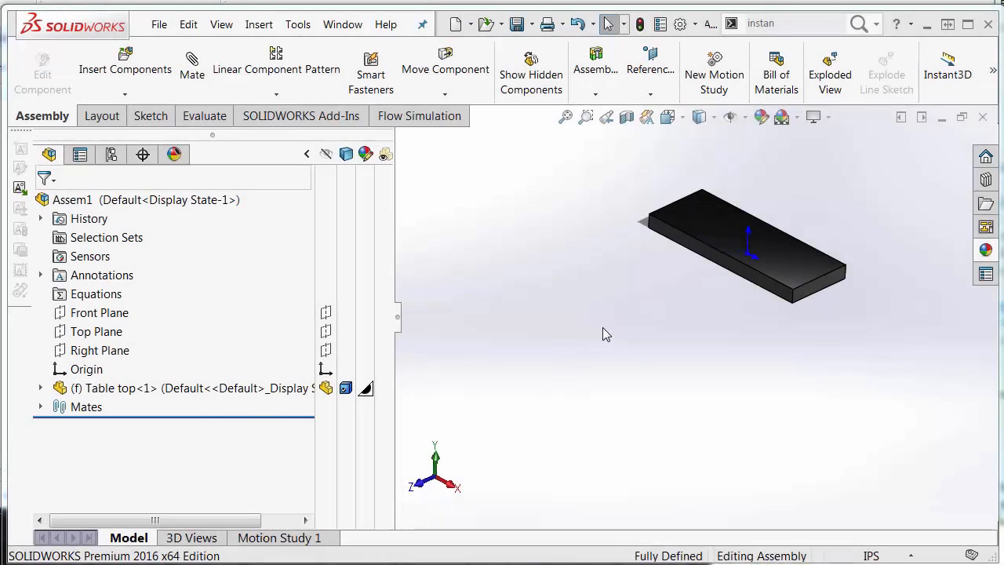
pyautogui.moveTo(124, 69)
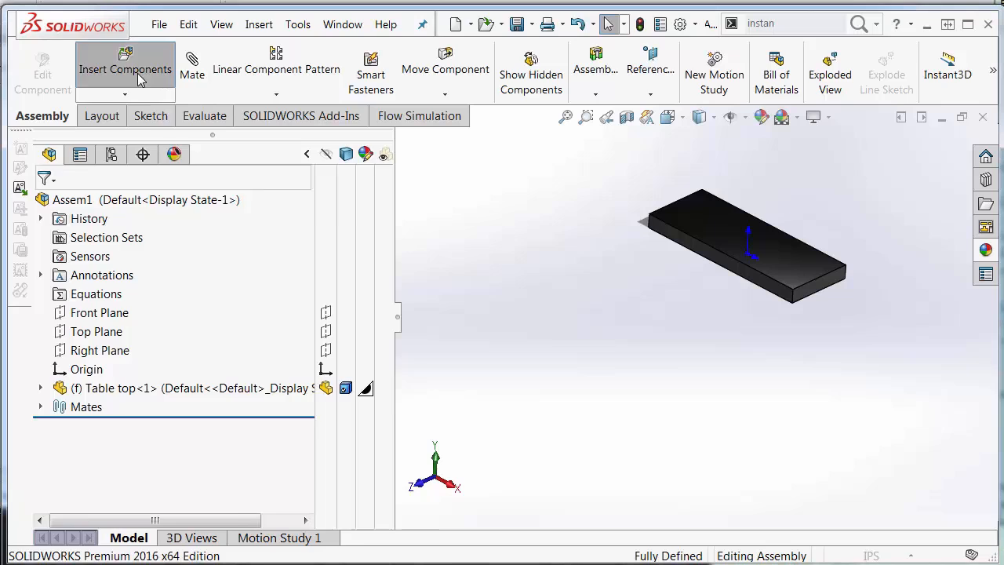
# Insert one Table Legs component beside the table top.
pyautogui.click(125, 69)
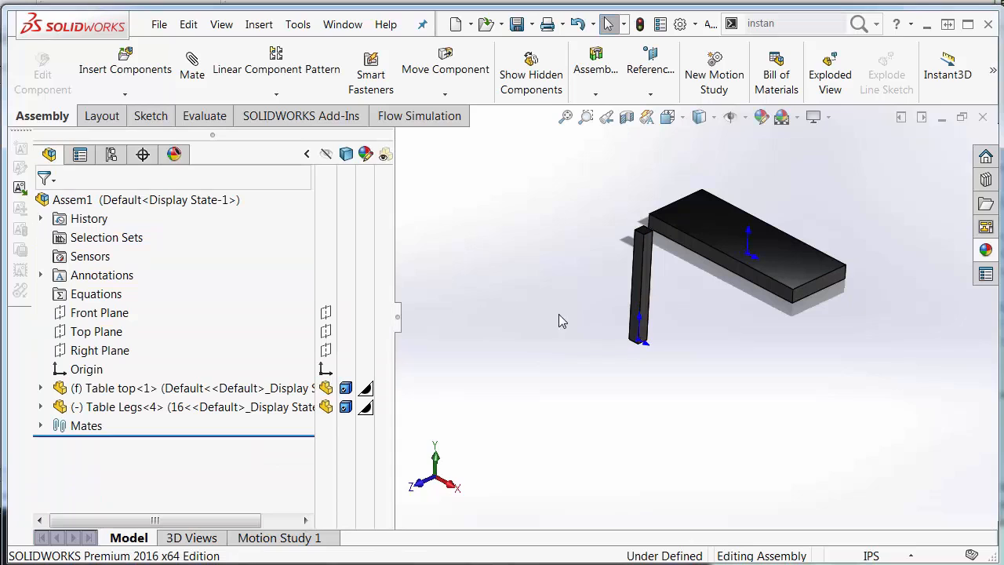
pyautogui.click(642, 314)
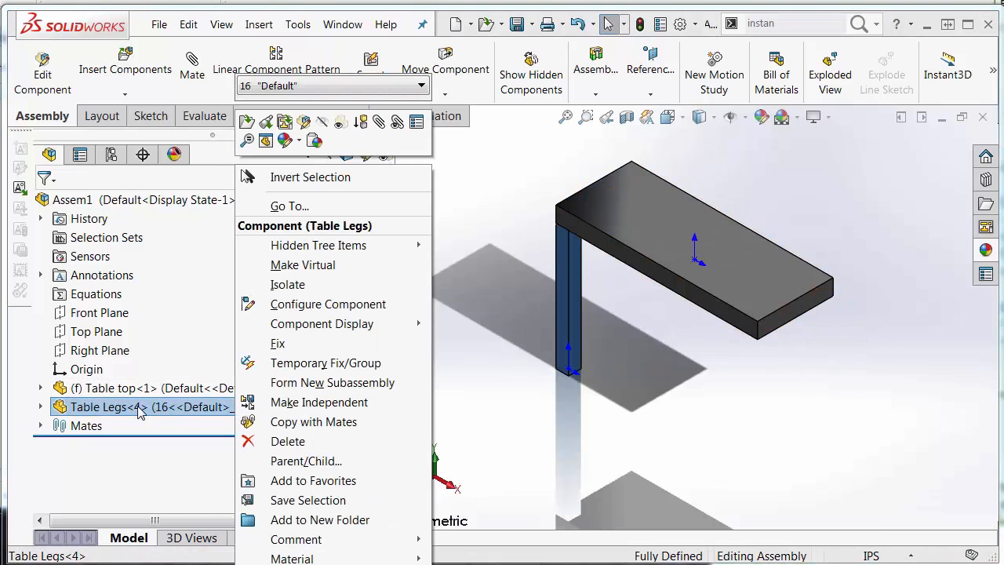
pyautogui.moveTo(313, 421)
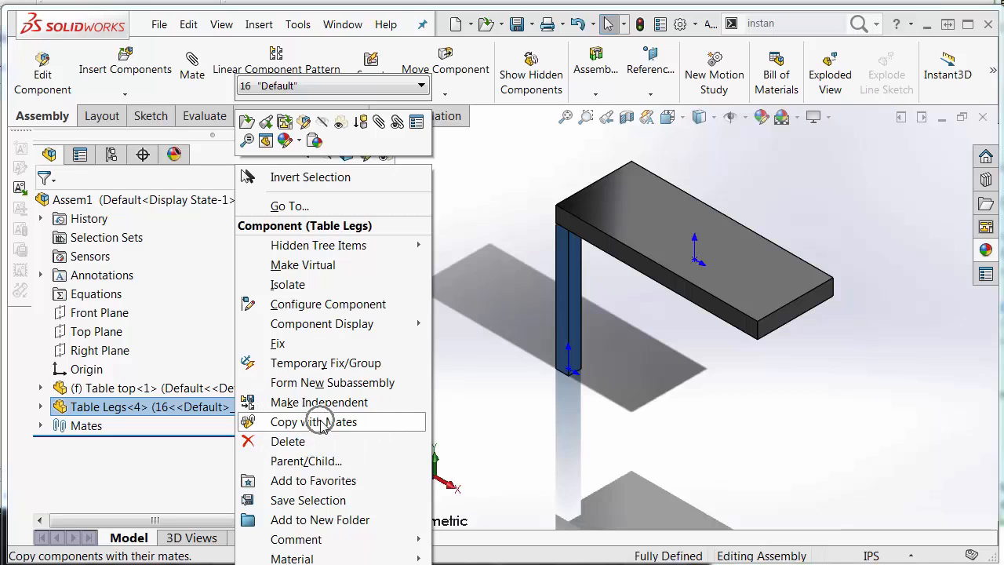
# Copy Table Legs<4> with its mates and advance to mate references.
pyautogui.click(312, 421)
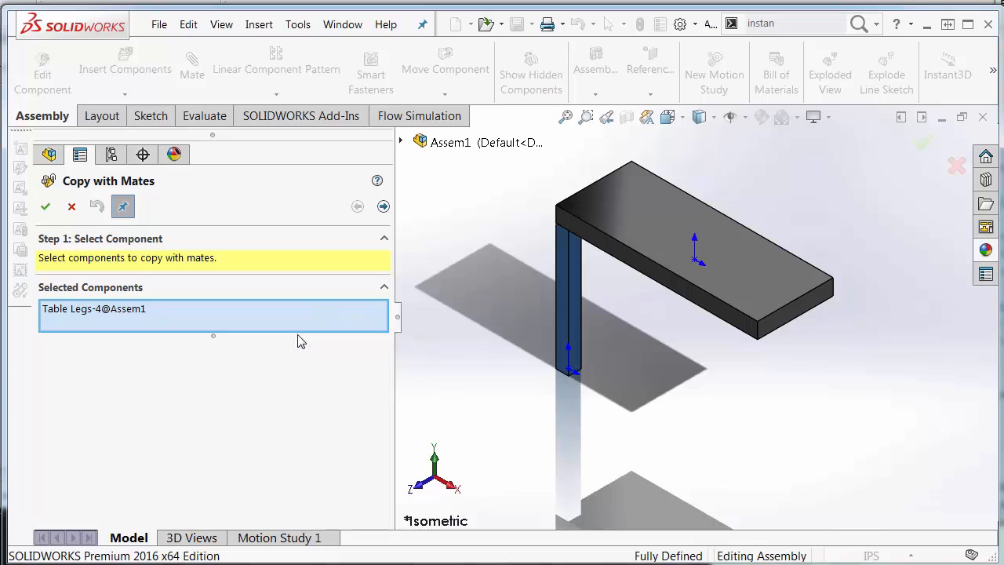
pyautogui.click(384, 206)
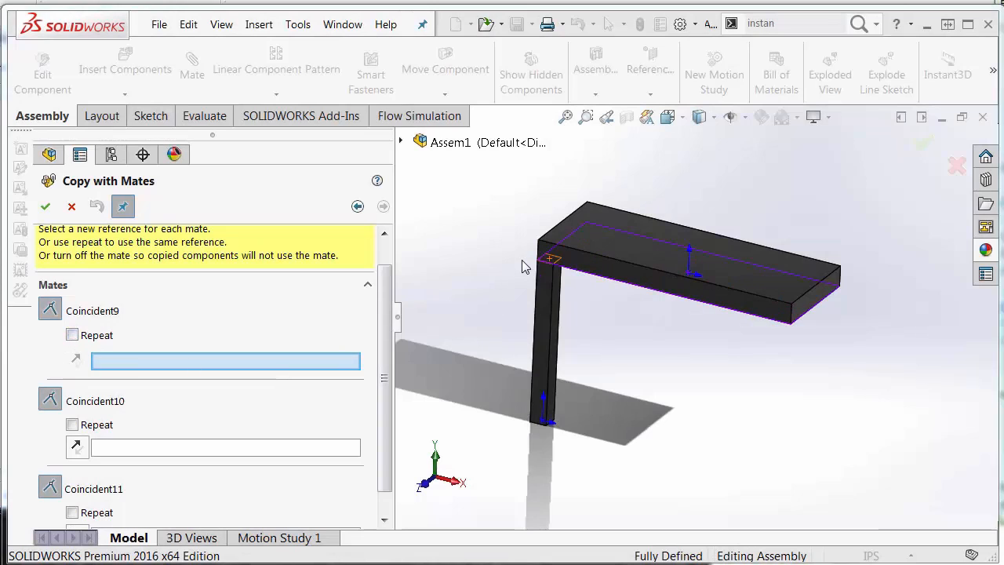
pyautogui.moveTo(621, 305)
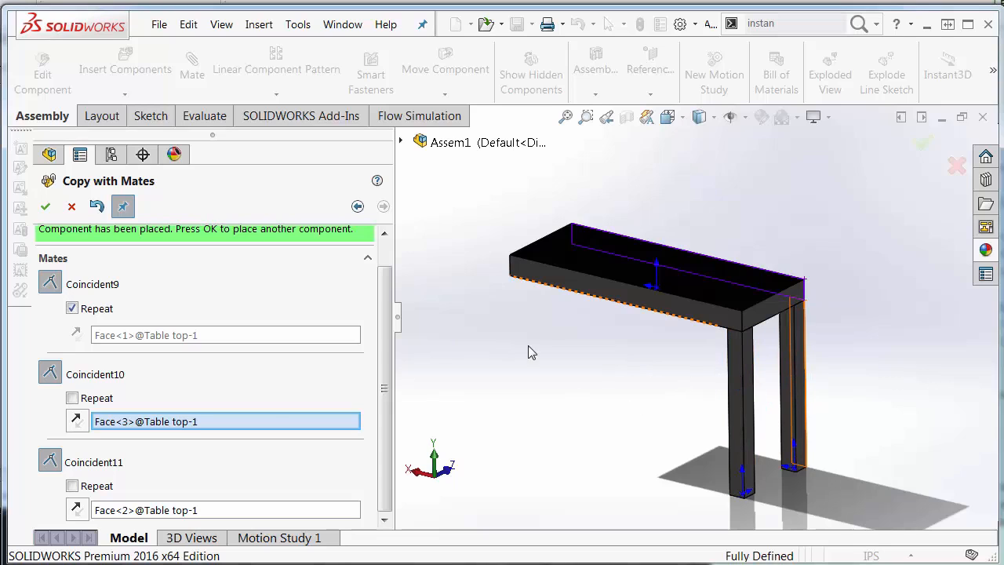
# Confirm the second leg copy under another corner and begin another copy.
pyautogui.click(45, 206)
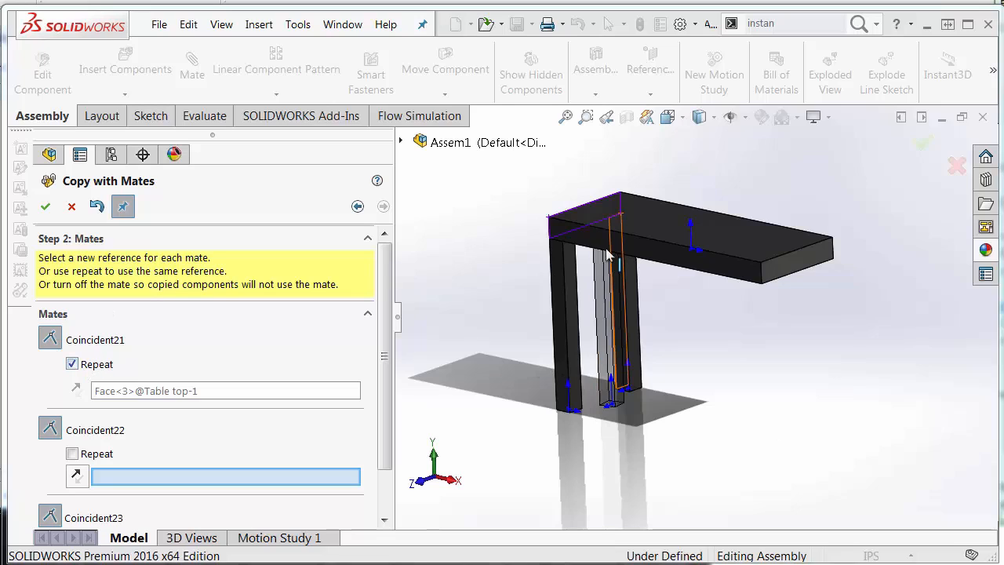
pyautogui.moveTo(548, 272)
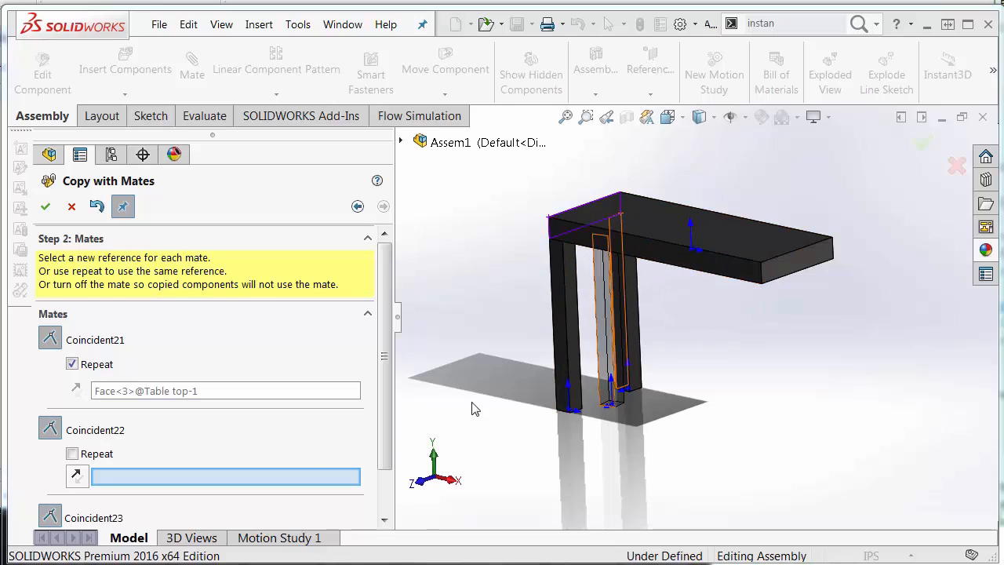
# Place the third leg copy under a further table-top corner.
pyautogui.scroll(-3)
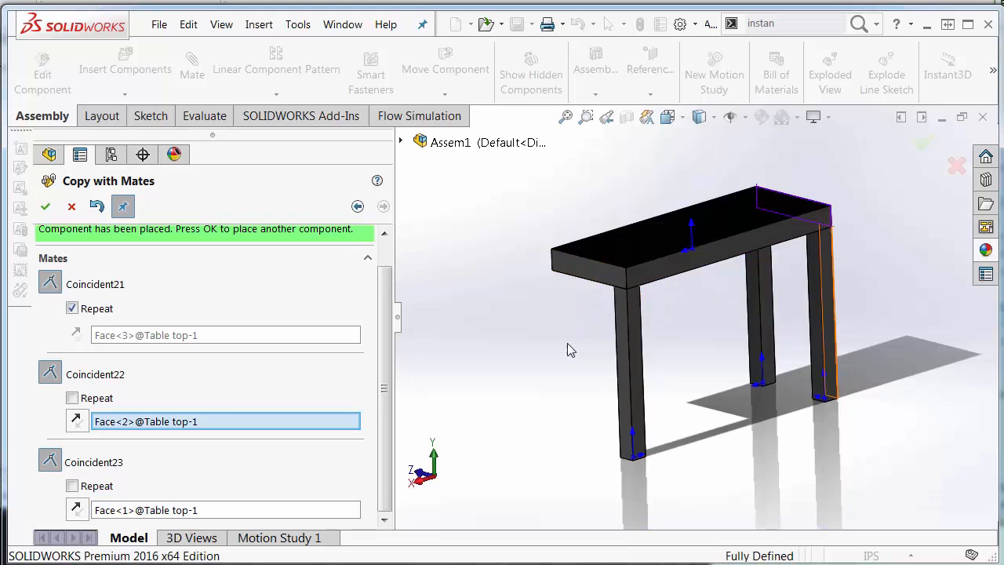
pyautogui.click(45, 205)
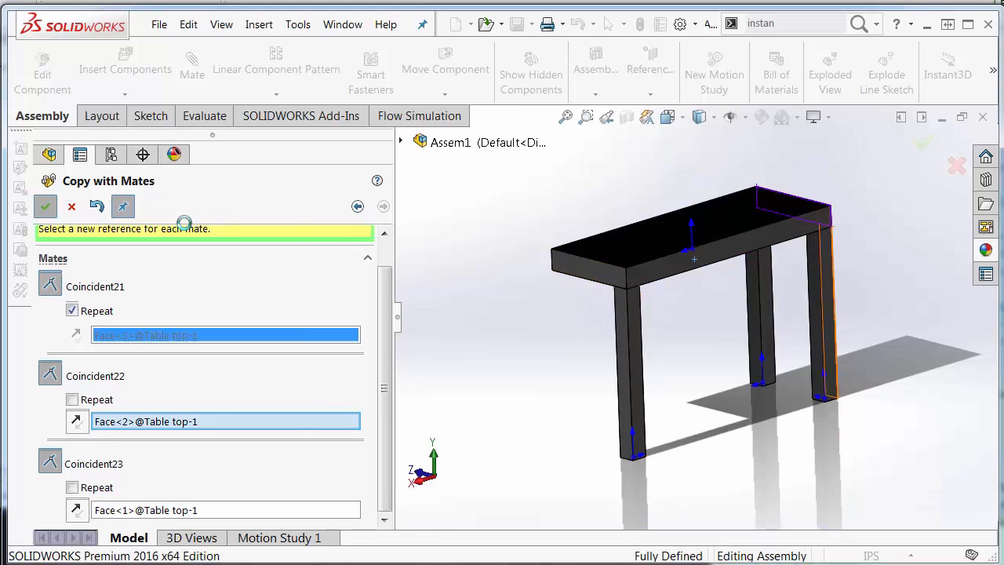